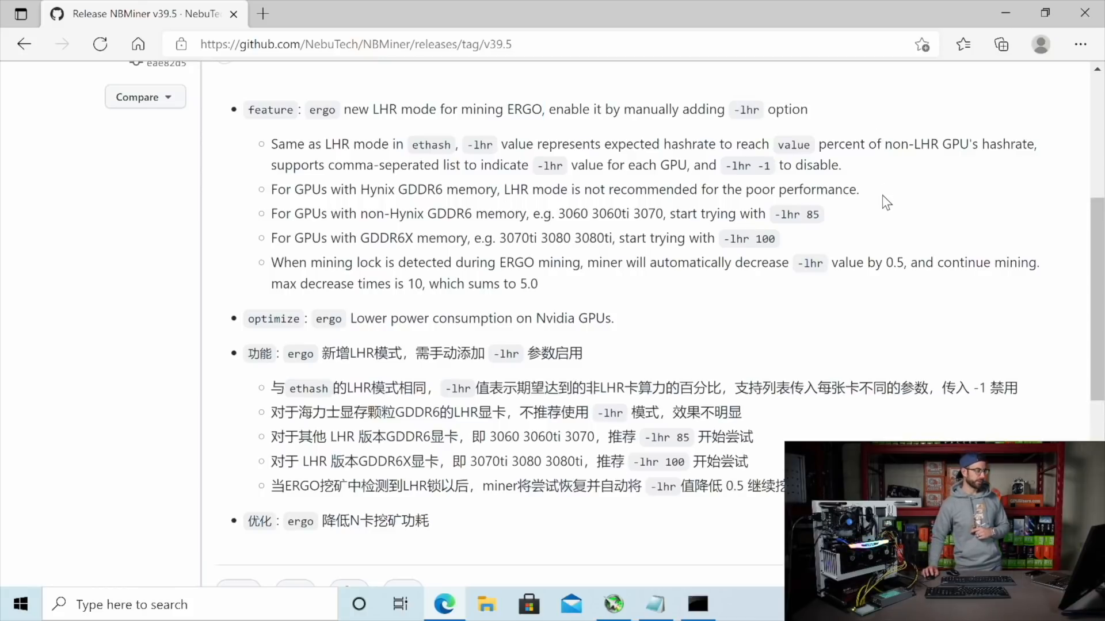
pyautogui.moveTo(731, 182)
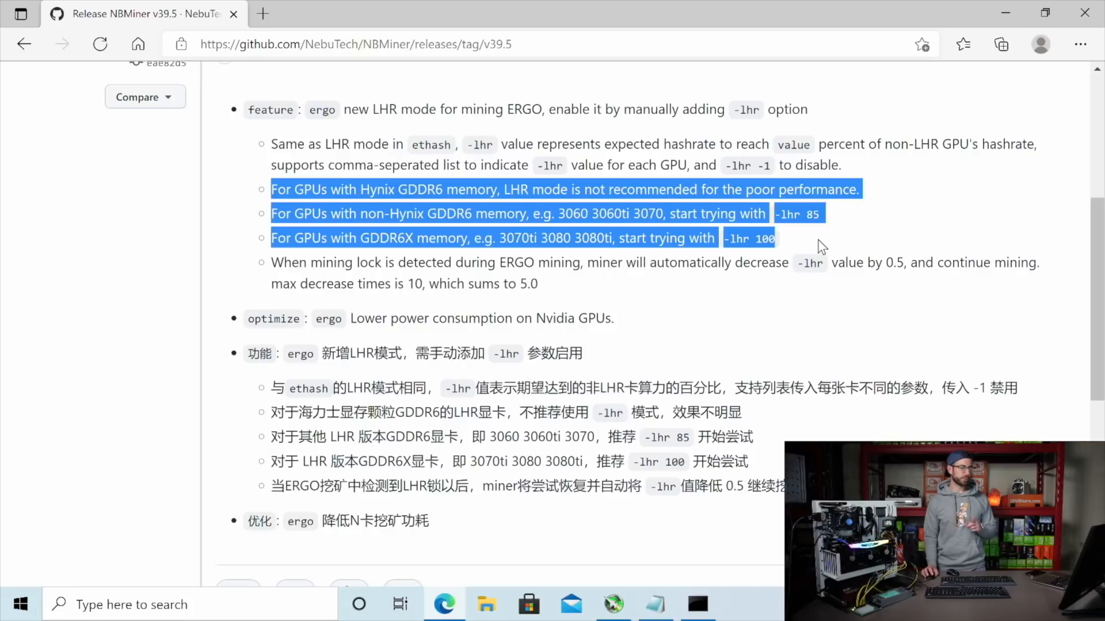
# - Select the -lhr 100 GDDR6X recommendation line and scroll through NBMiner's output toward the Afterburner settings
pyautogui.click(820, 243)
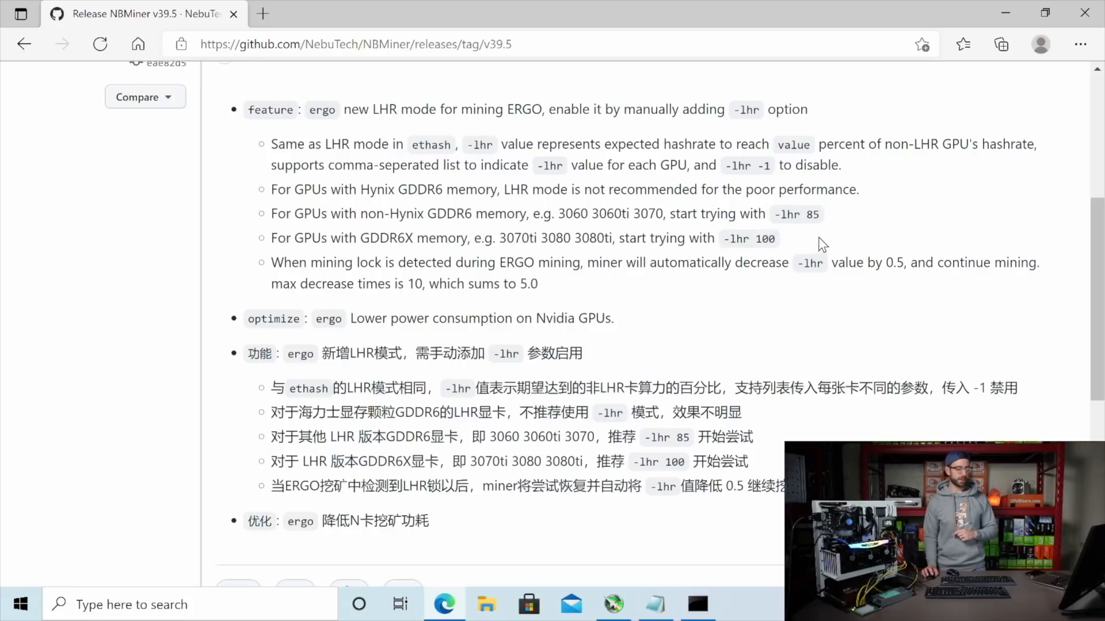
pyautogui.moveTo(359, 240)
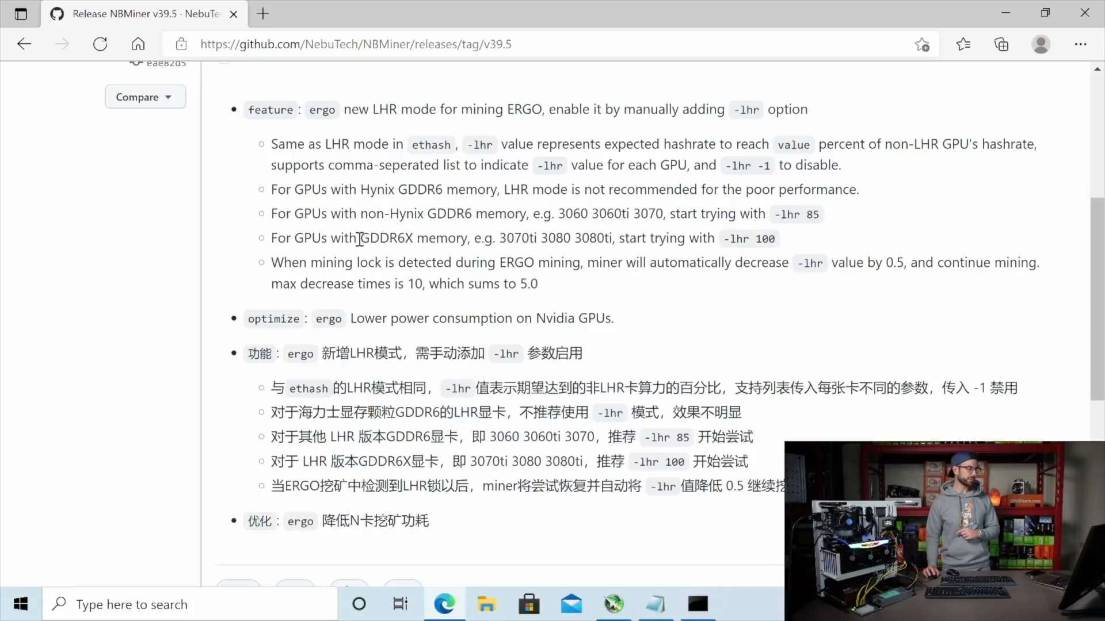
pyautogui.moveTo(666, 232)
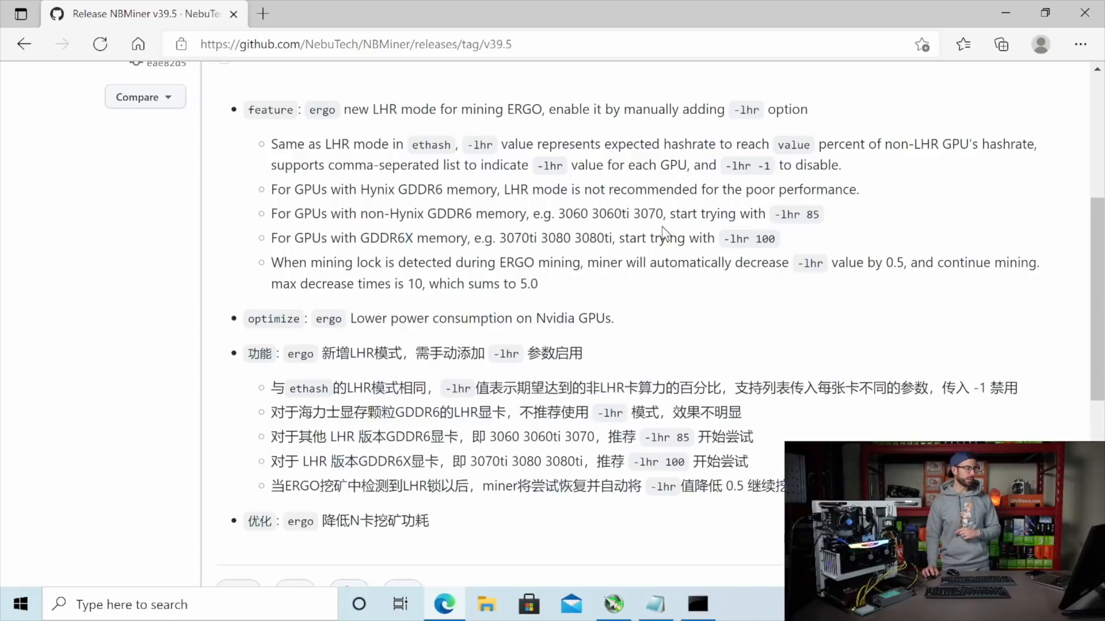
pyautogui.moveTo(728, 238)
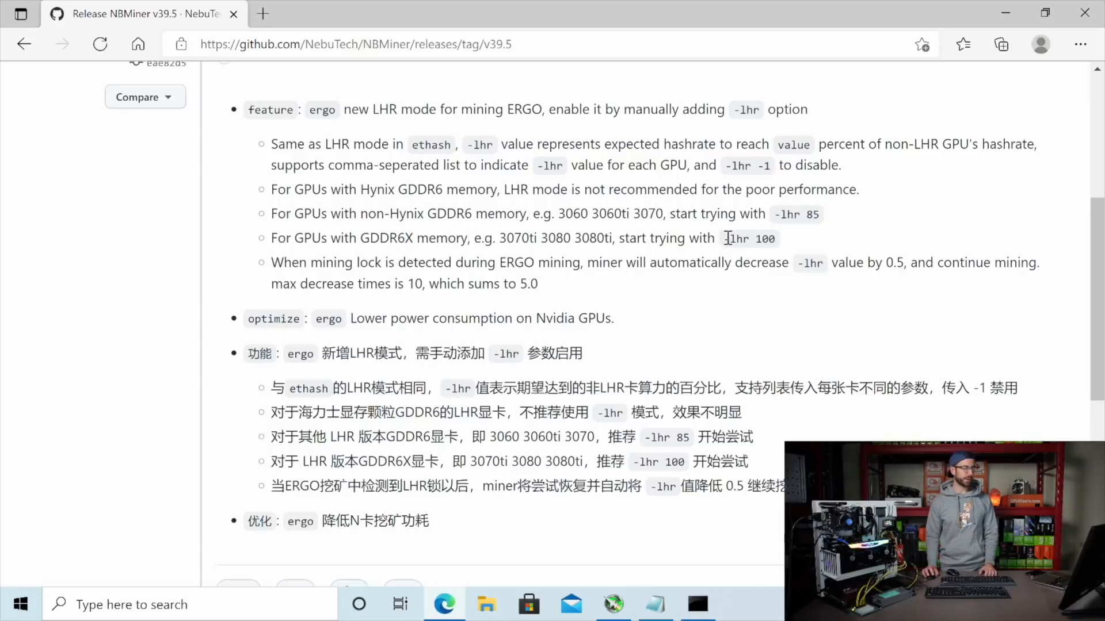
pyautogui.doubleClick(749, 238)
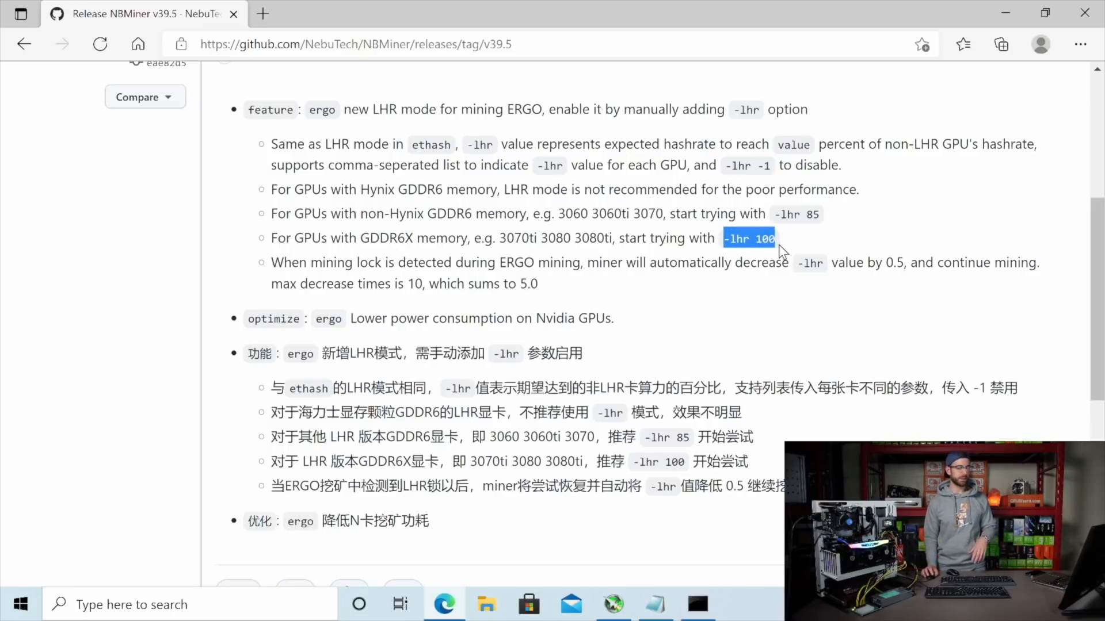
pyautogui.moveTo(774, 288)
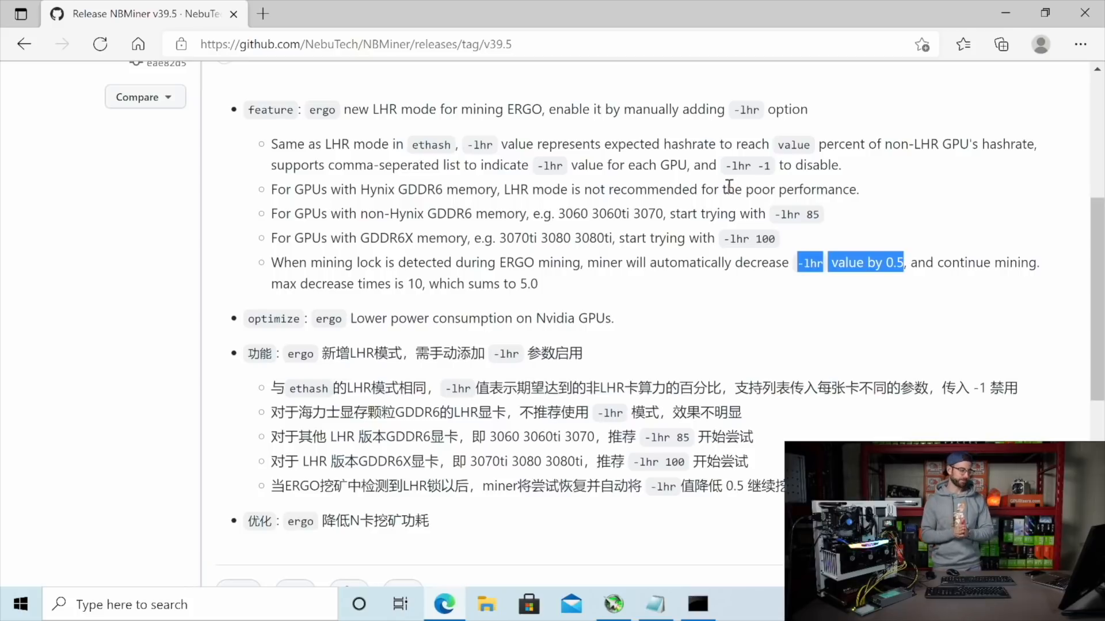
pyautogui.moveTo(999, 74)
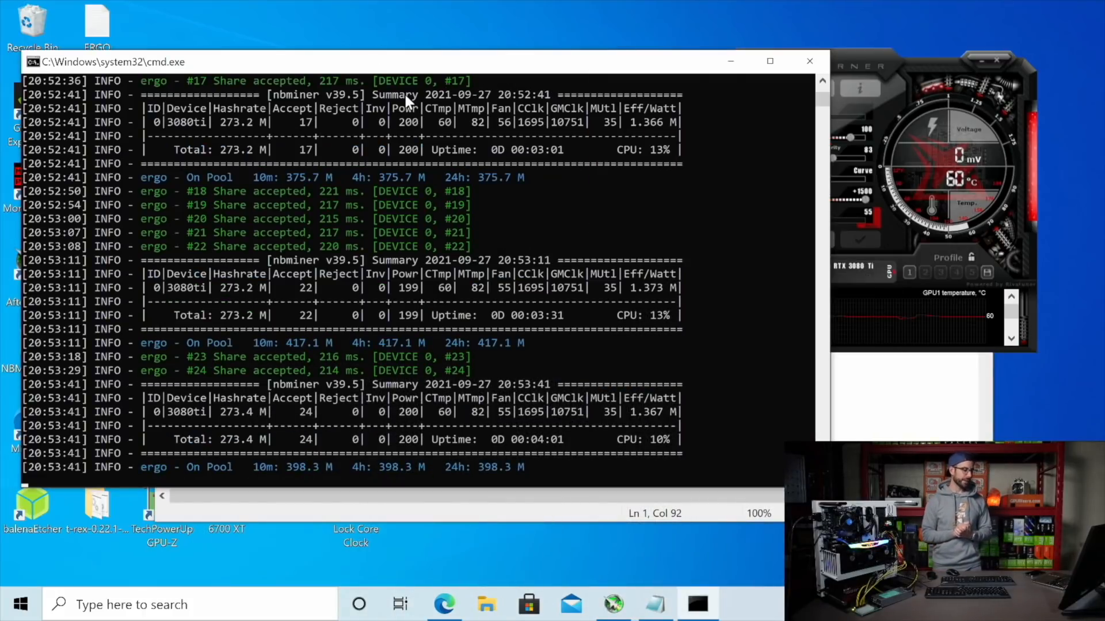
pyautogui.scroll(-3)
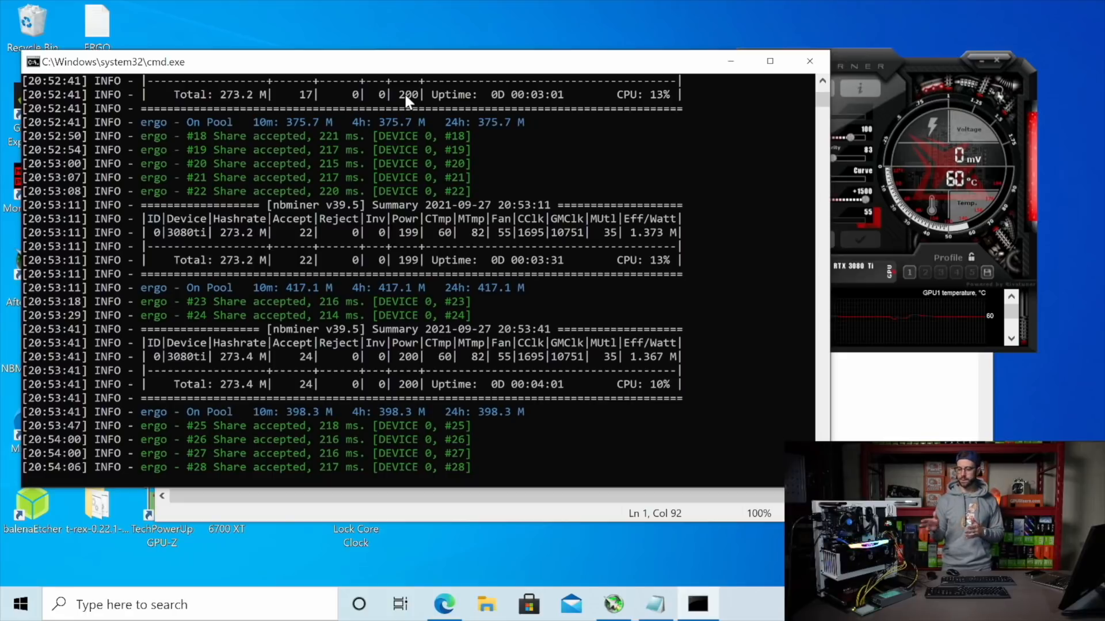
pyautogui.scroll(-3)
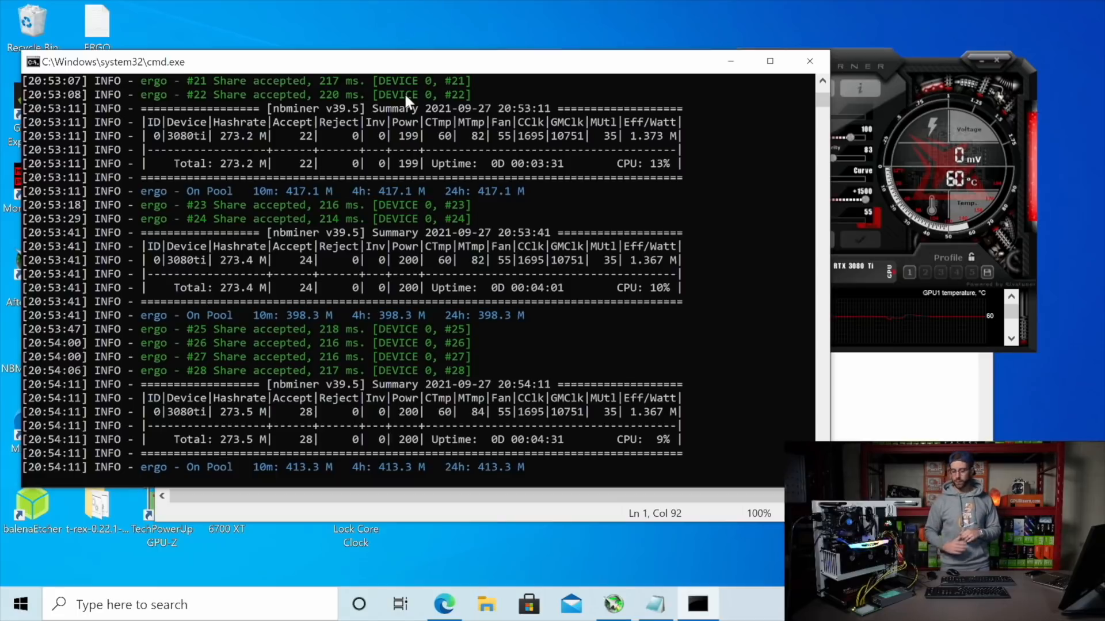
pyautogui.moveTo(646, 21)
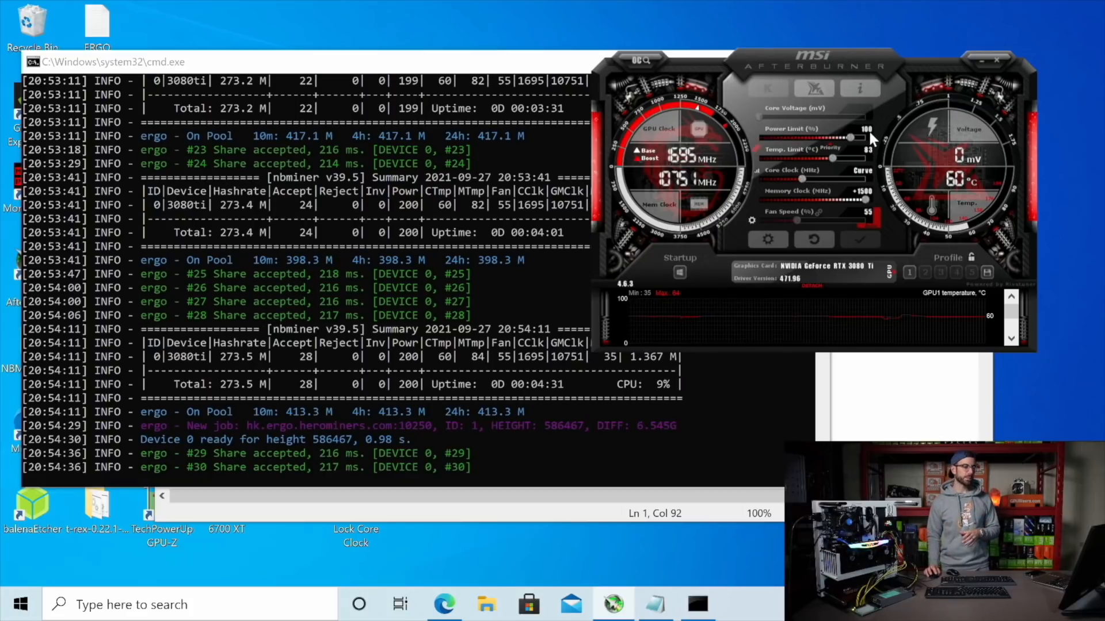
pyautogui.moveTo(876, 141)
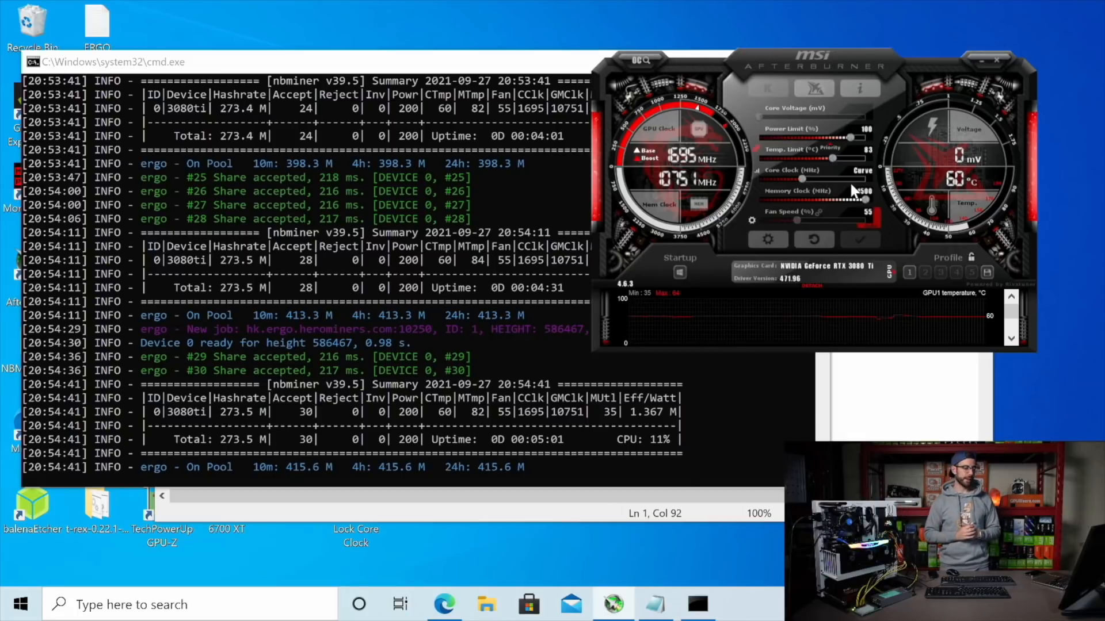
pyautogui.scroll(-3)
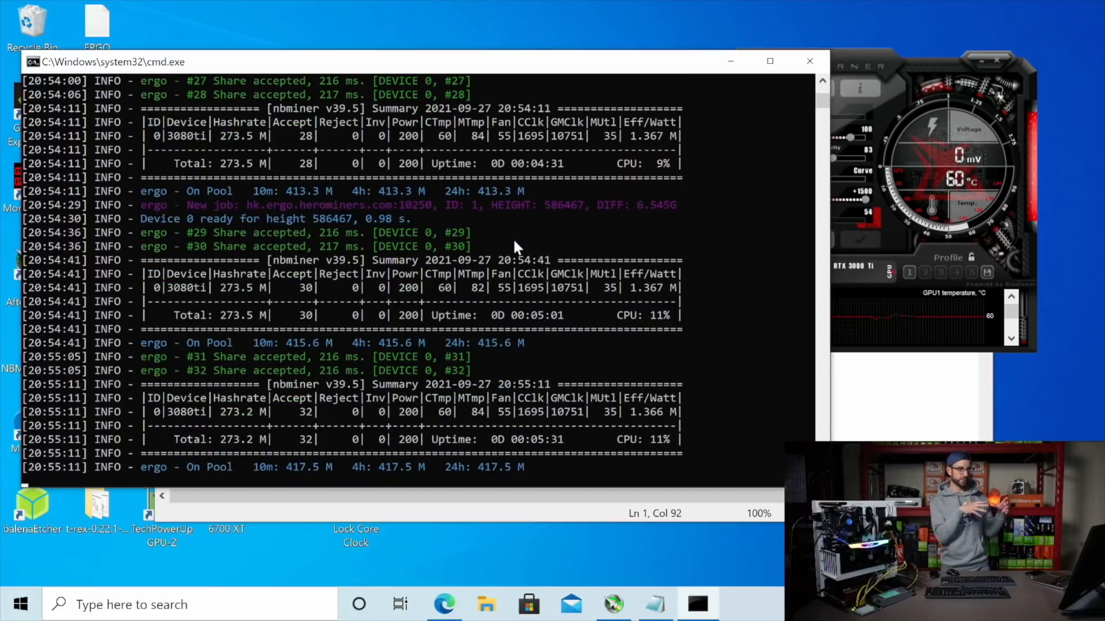
pyautogui.moveTo(1001, 307)
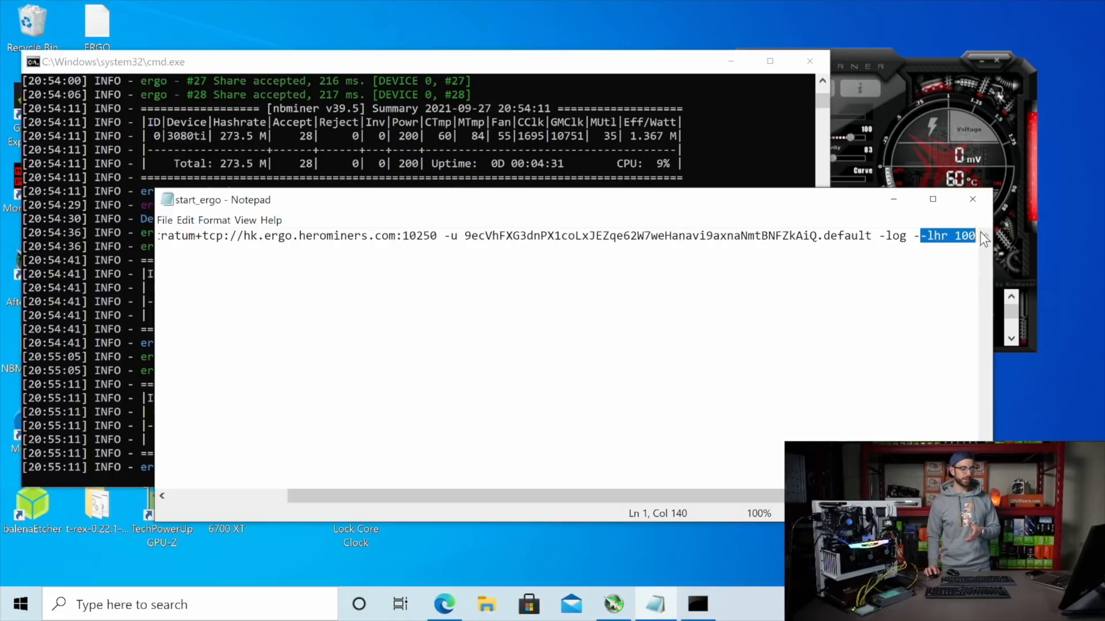
pyautogui.moveTo(669, 175)
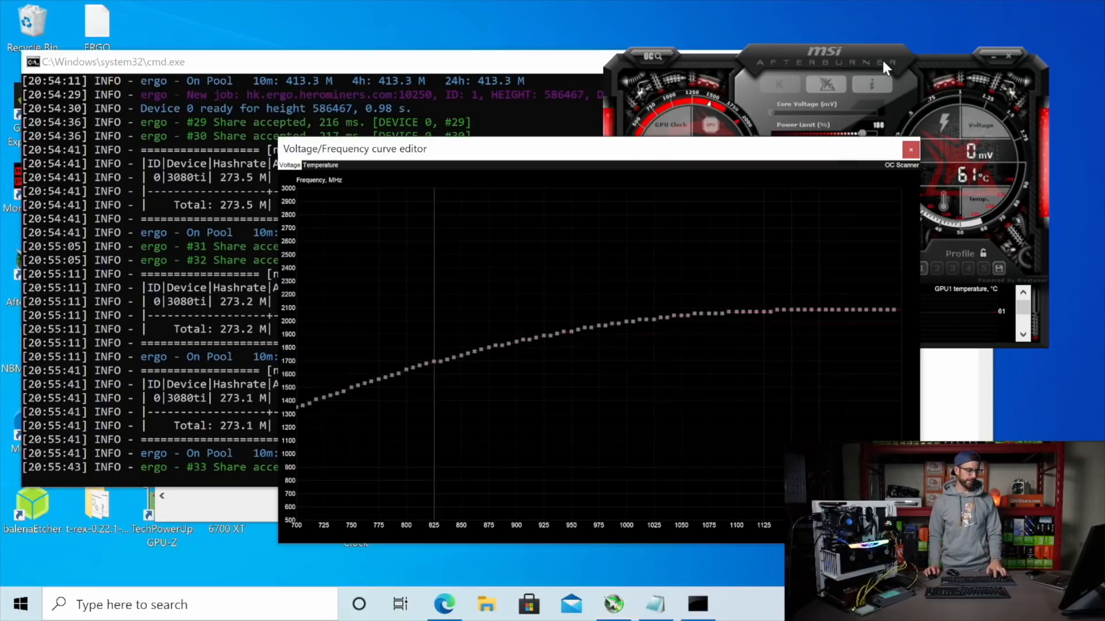
# - Move the voltage/frequency curve editor higher, lower the point near 825 mV, and close the editor
pyautogui.moveTo(355, 149); pyautogui.dragTo(398, 87)
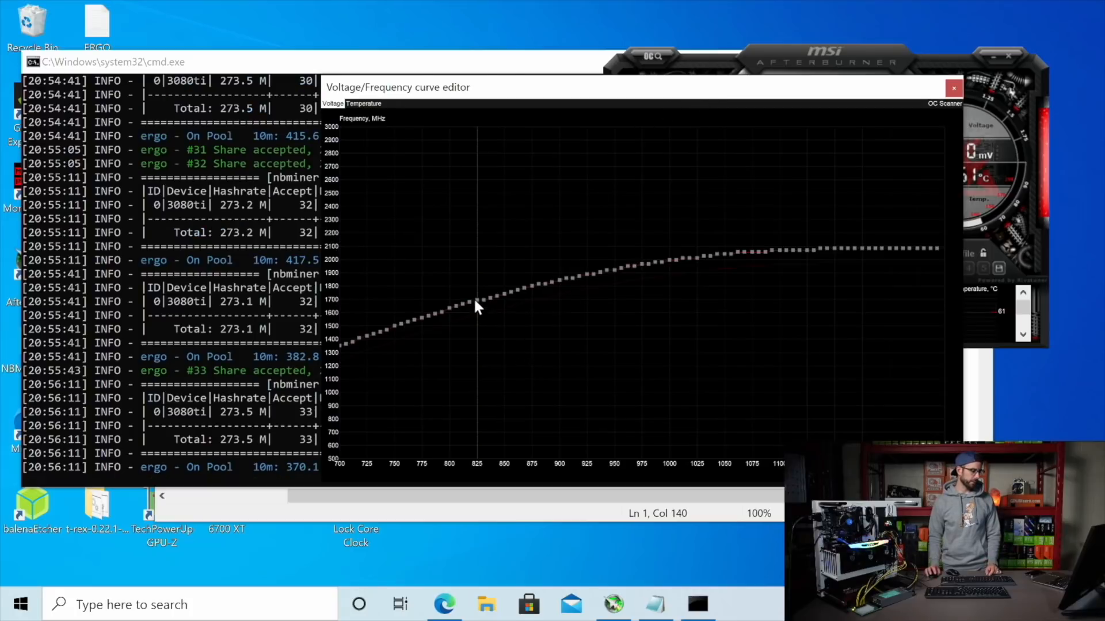
pyautogui.moveTo(481, 312)
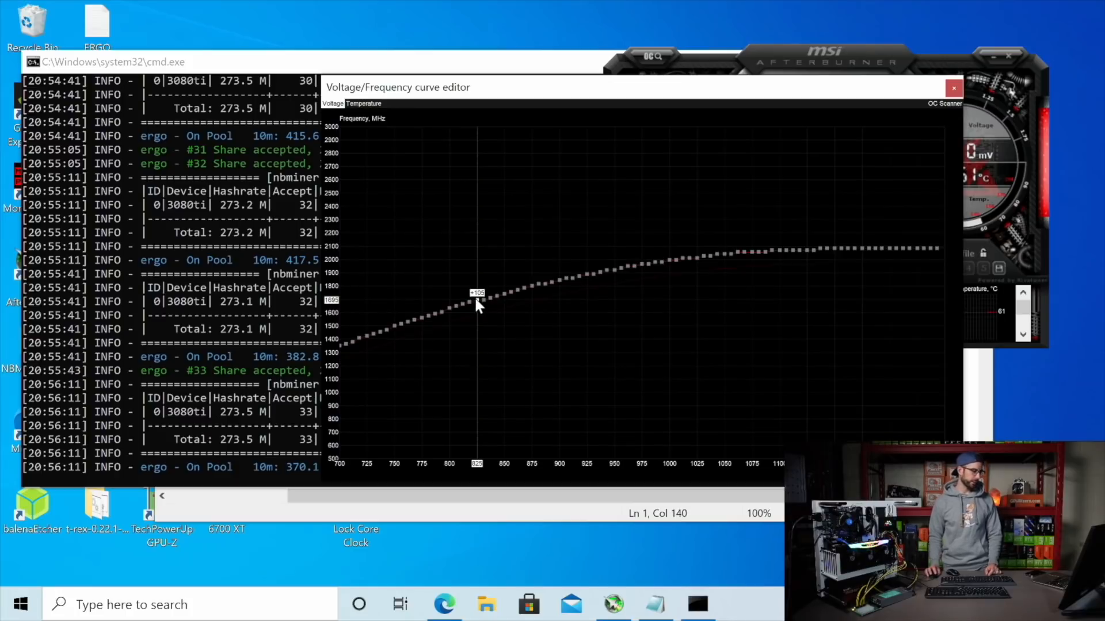
pyautogui.moveTo(464, 312)
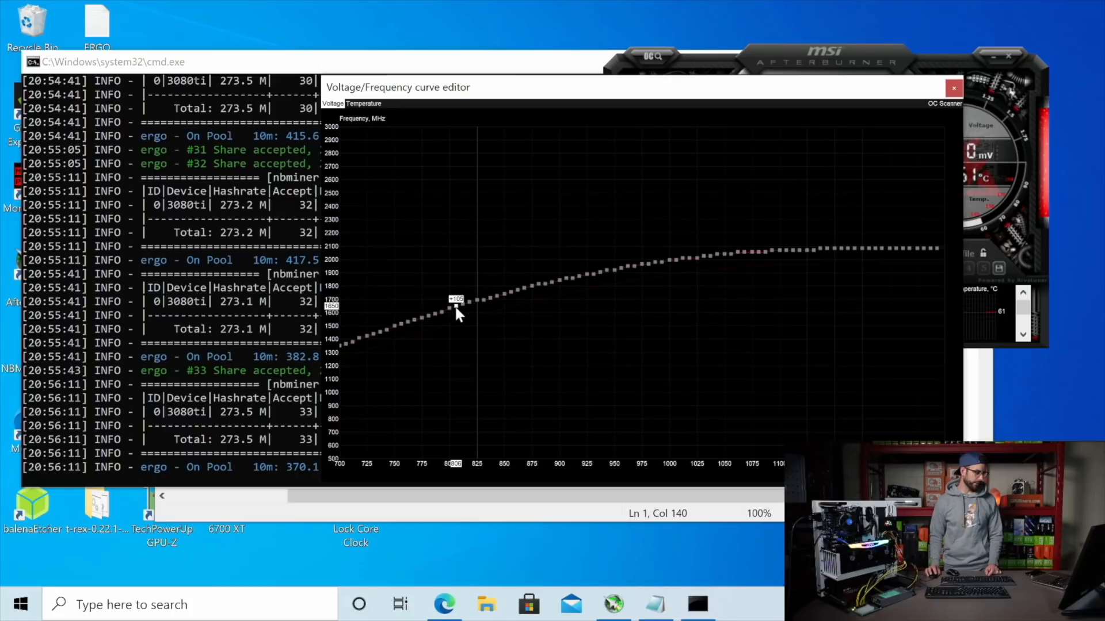
pyautogui.moveTo(474, 313)
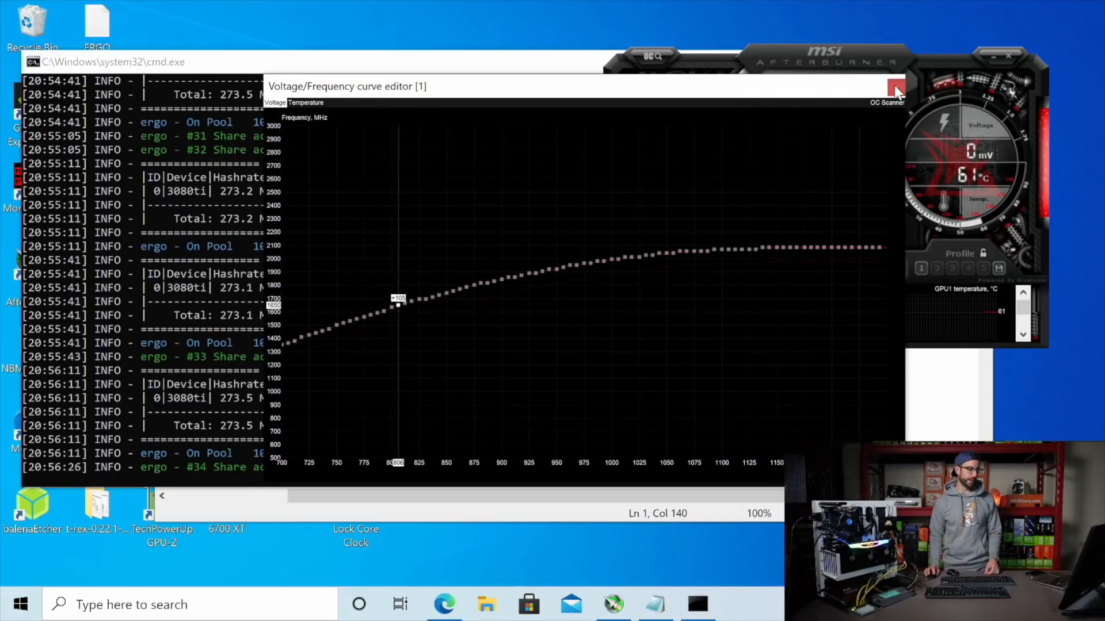
pyautogui.click(893, 84)
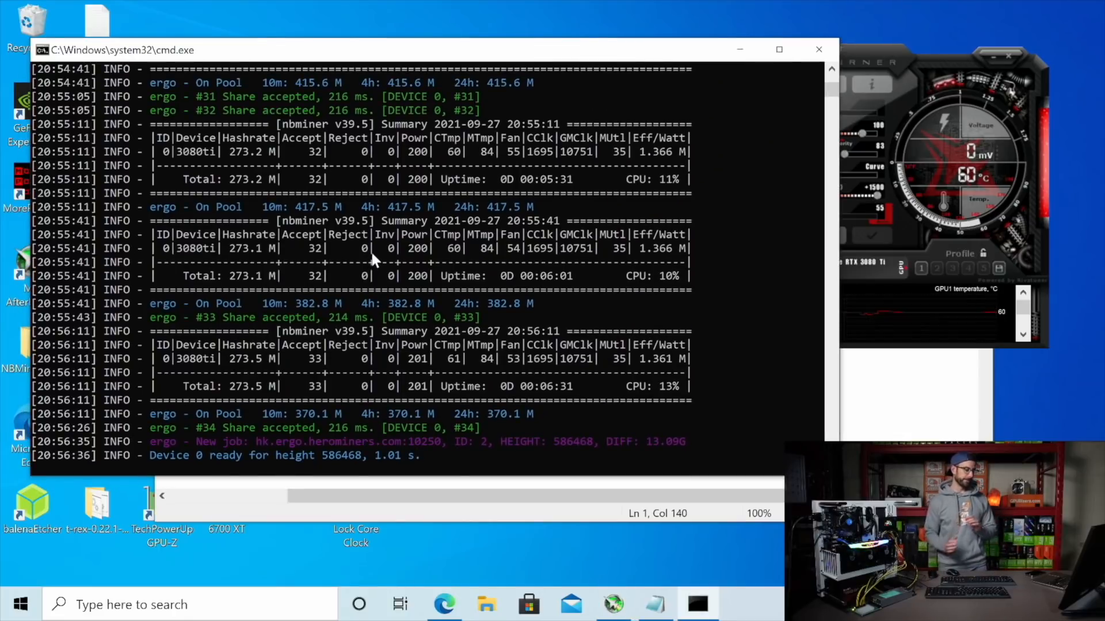
# - Scroll the NBMiner console through the 'LHR Lock detected' warnings as lhr drops from 100 to 99.0
pyautogui.scroll(-3)
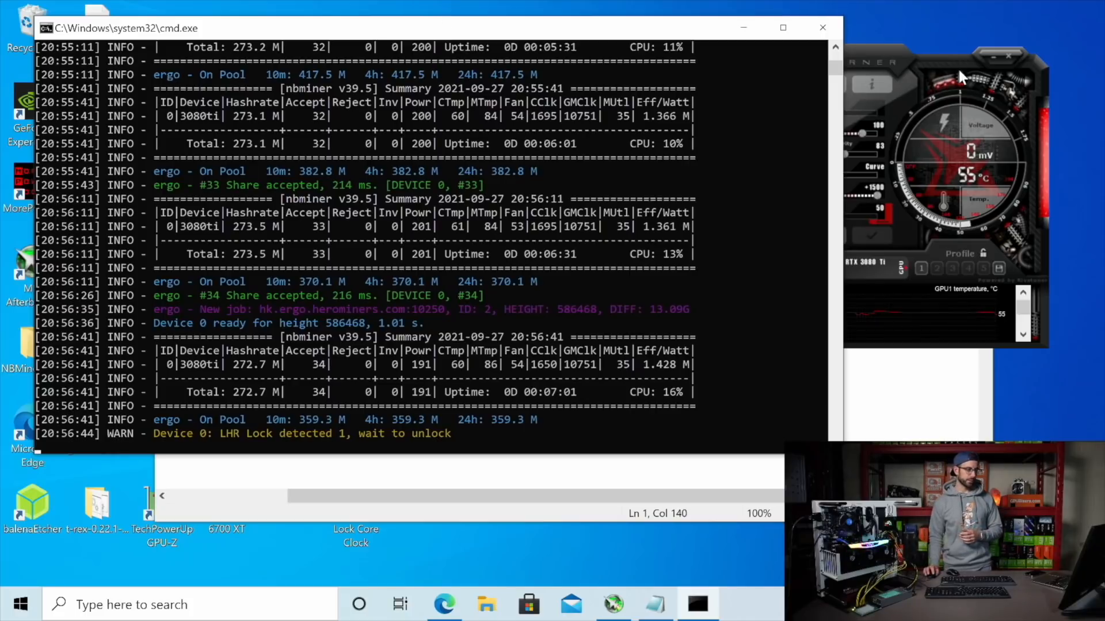
pyautogui.moveTo(772, 103)
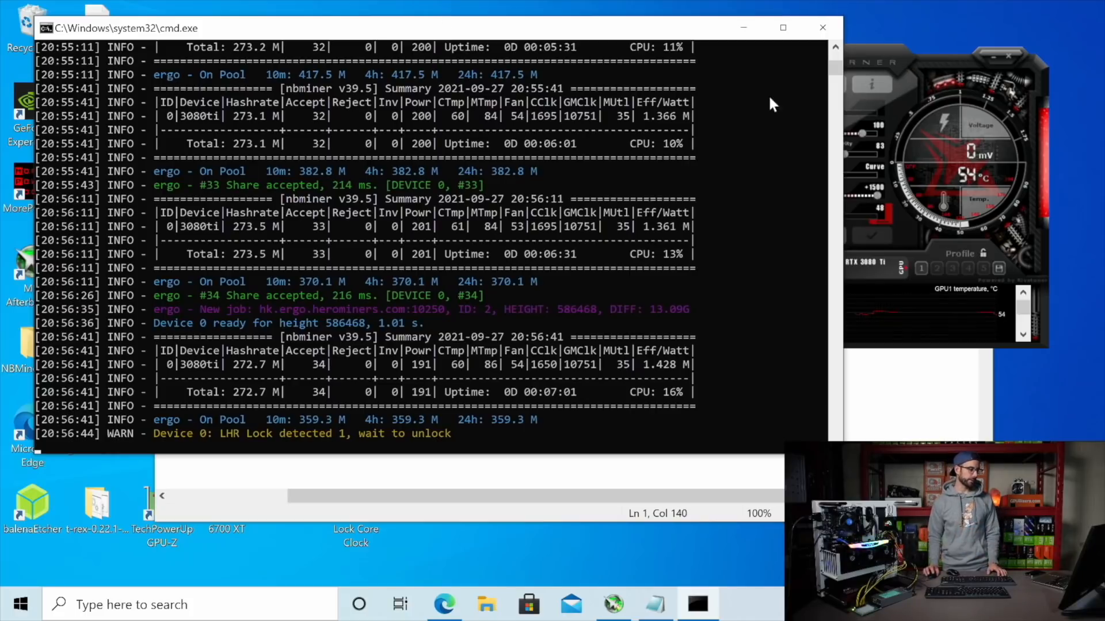
pyautogui.moveTo(417, 324)
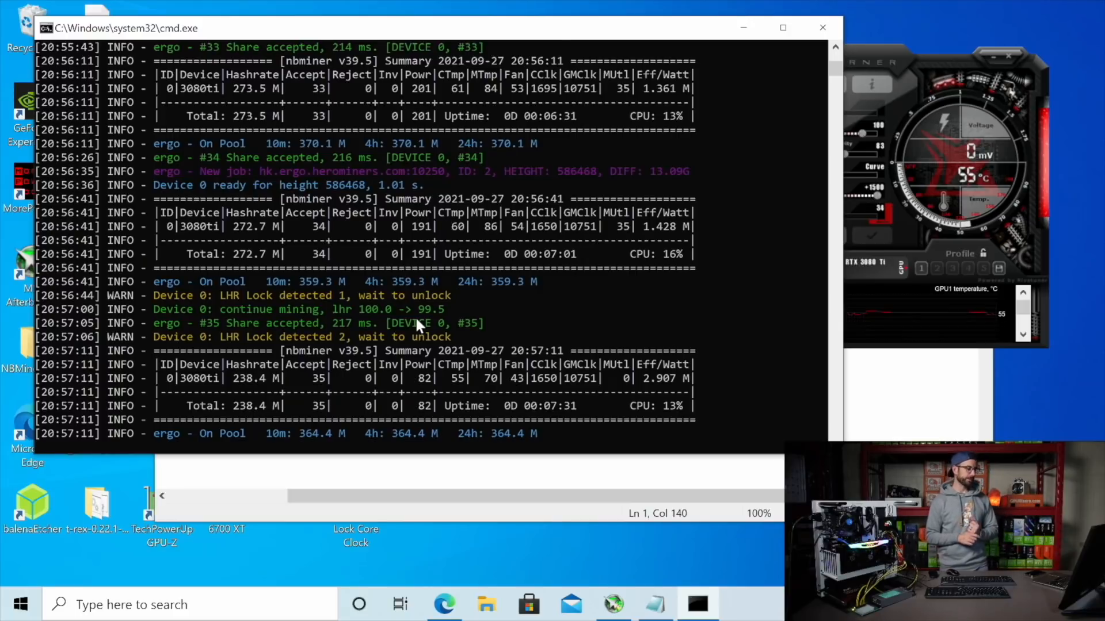
pyautogui.scroll(-3)
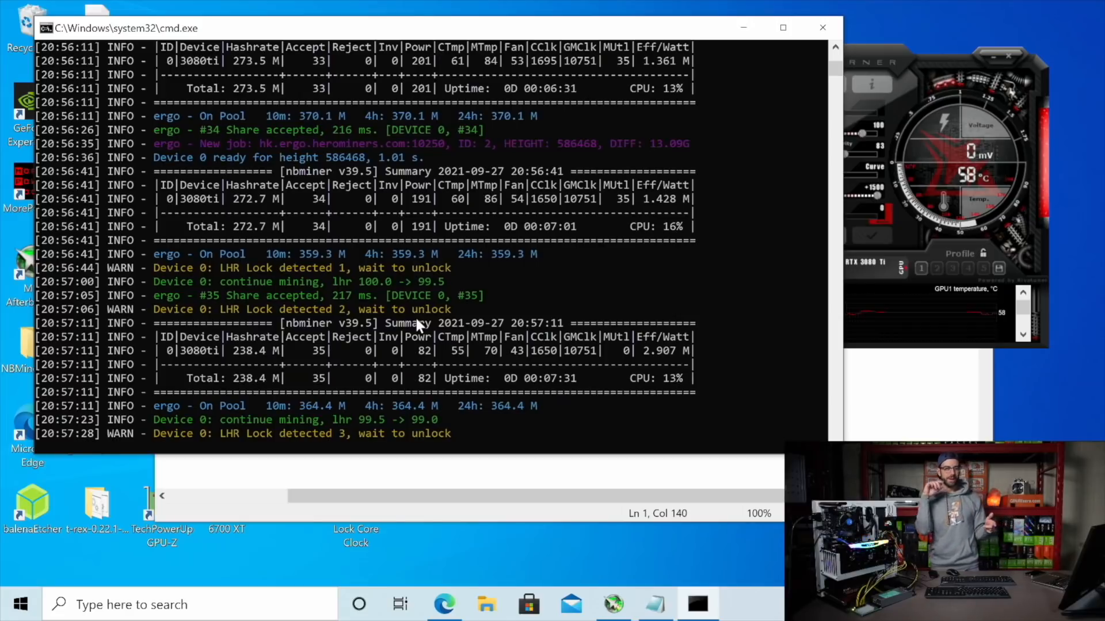
pyautogui.scroll(-3)
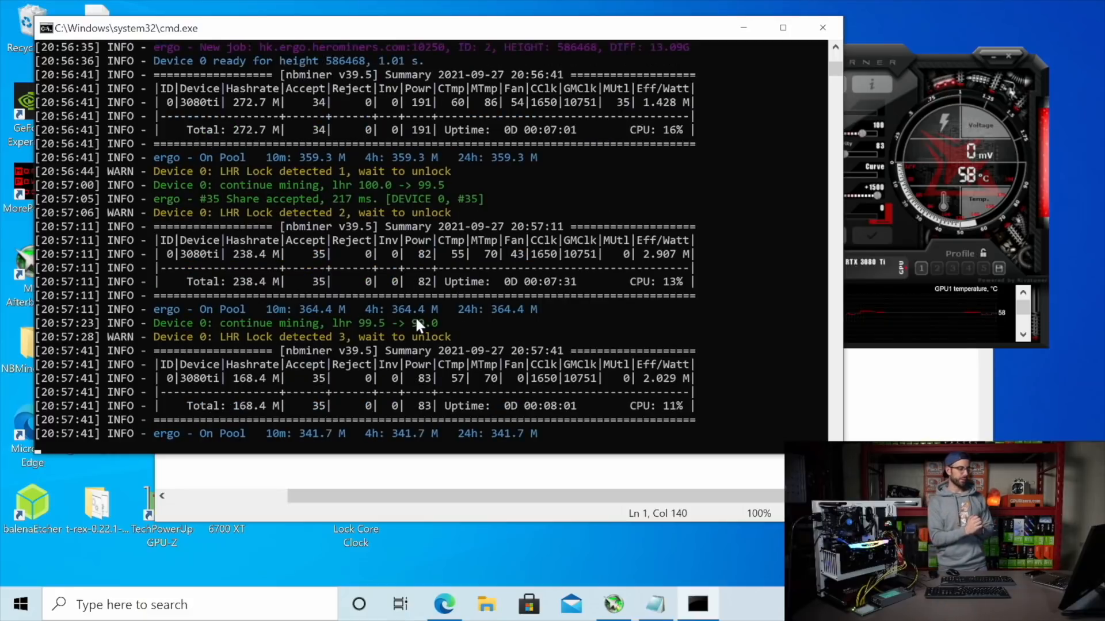